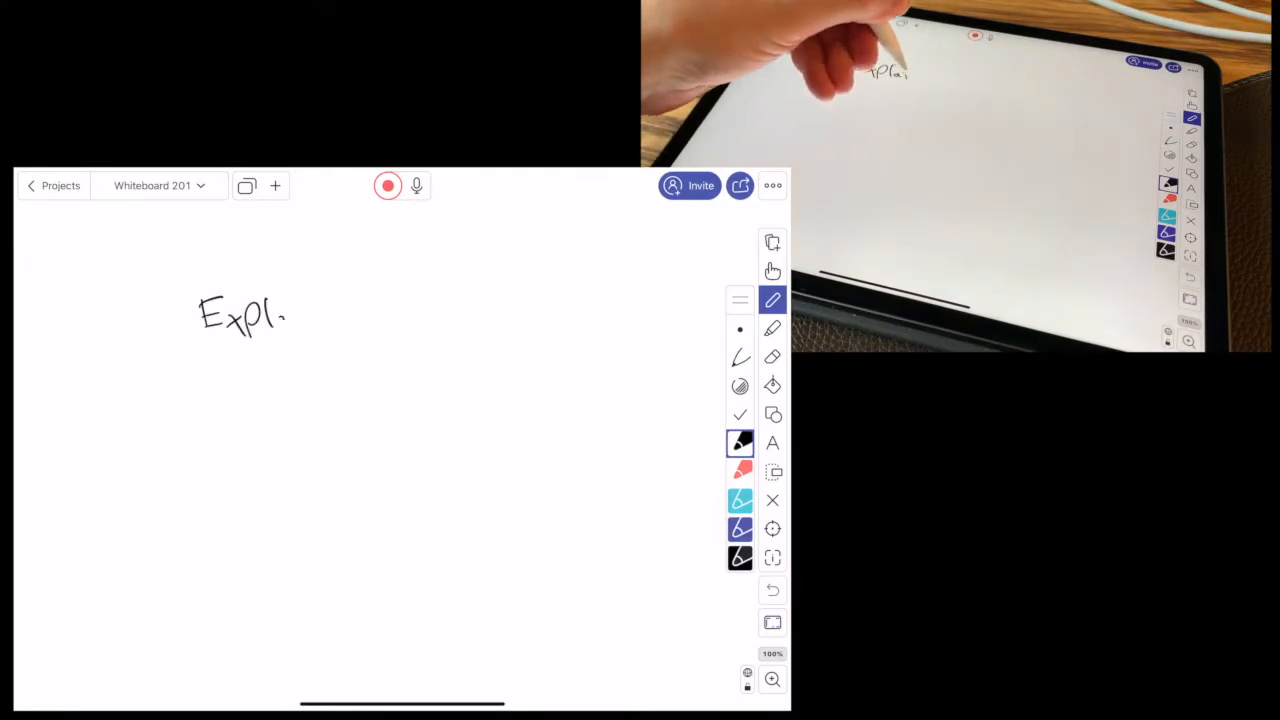
# Step: Handwrite 'Explain Everything for left-handed people!' across two lines with the pen
pyautogui.moveTo(270, 316); pyautogui.dragTo(380, 316)
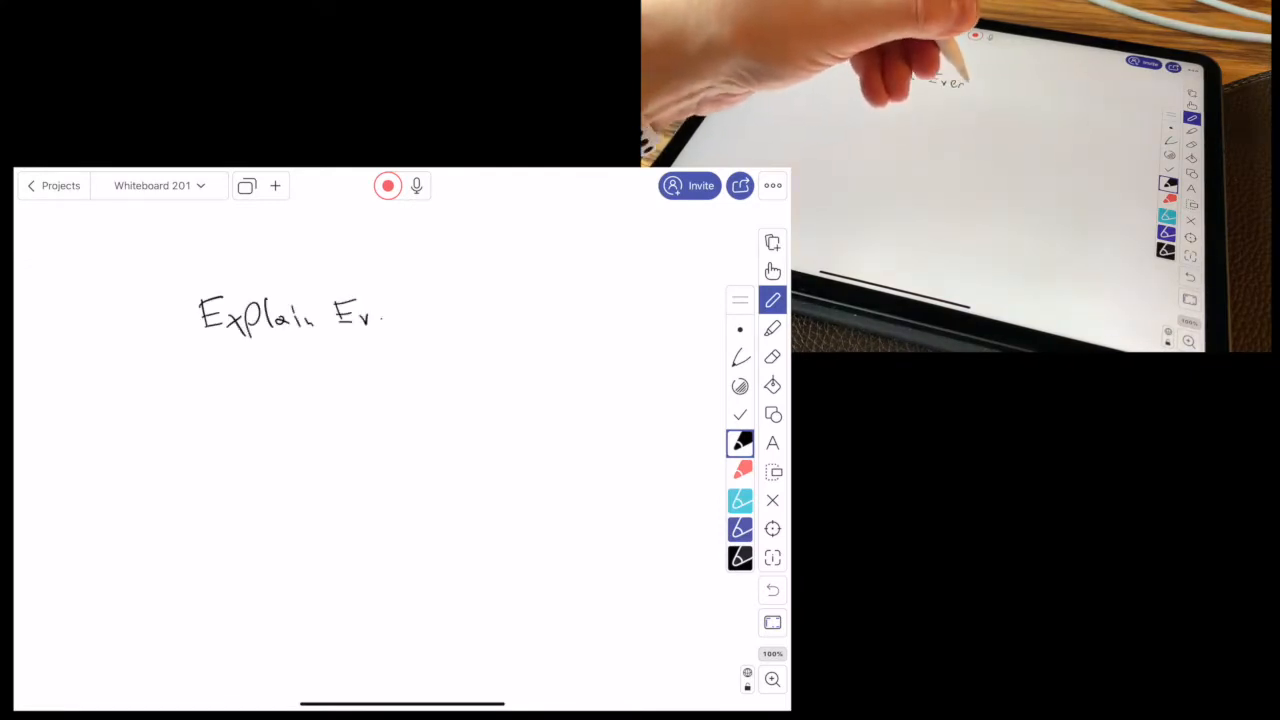
pyautogui.moveTo(380, 316); pyautogui.dragTo(480, 316)
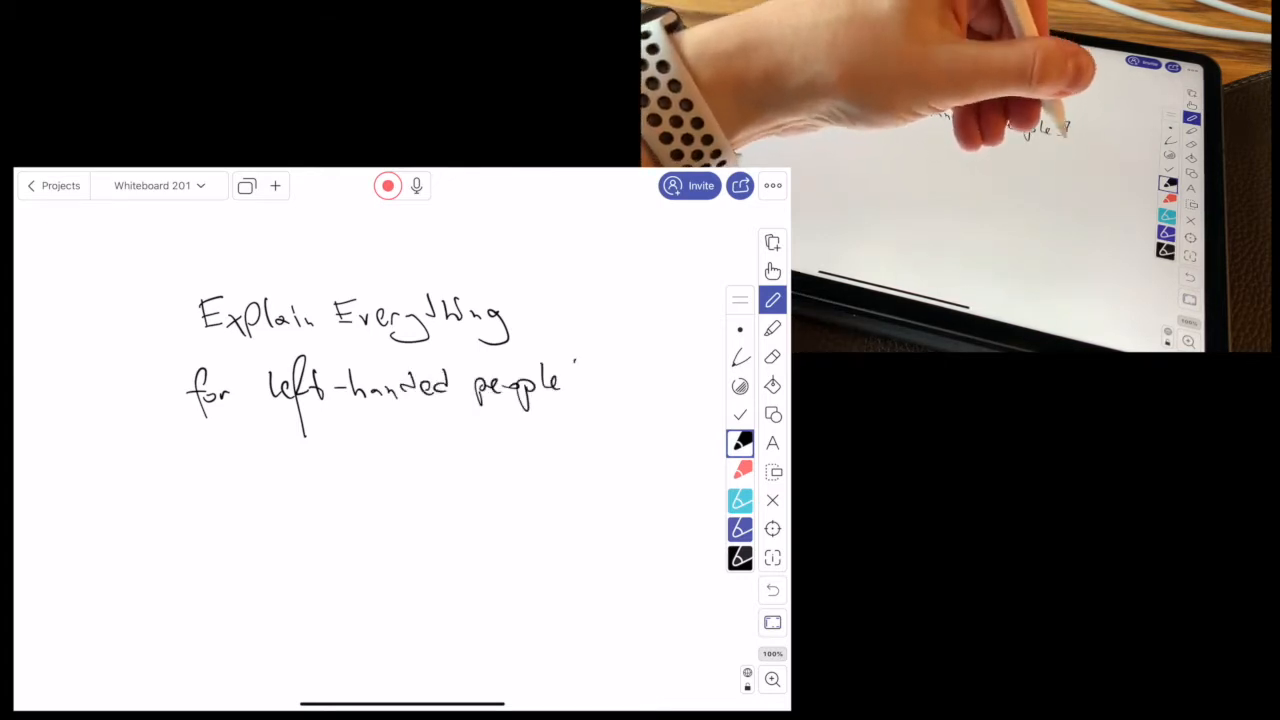
pyautogui.moveTo(578, 360); pyautogui.dragTo(578, 396)
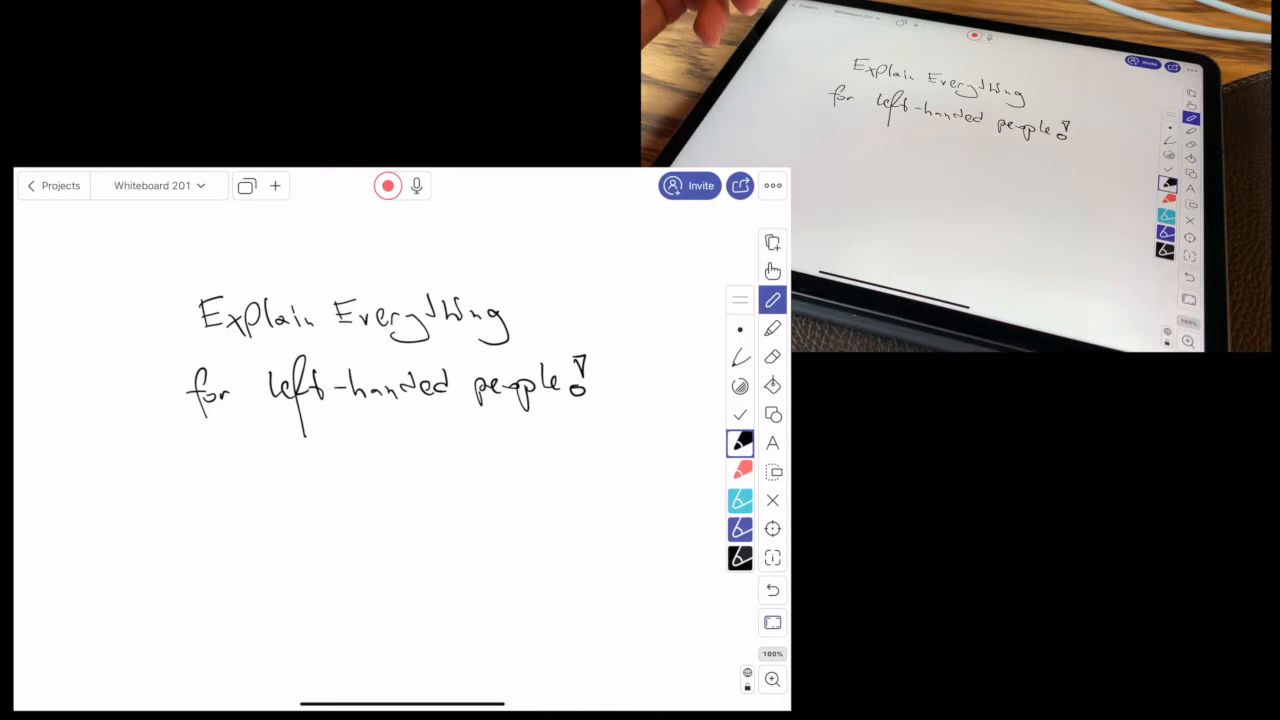
# Step: Draw arrows pointing up at the top control bar and toolbar, then bring up the options menu
pyautogui.moveTo(176, 258); pyautogui.dragTo(176, 222)
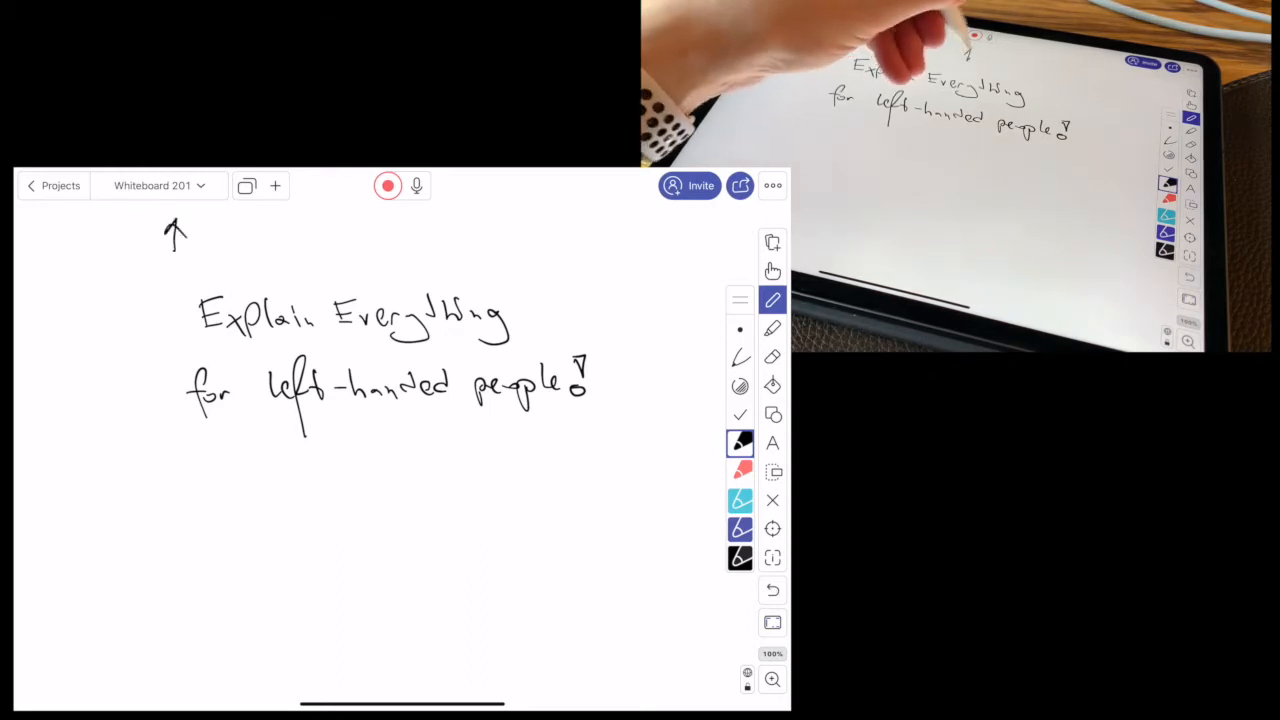
pyautogui.moveTo(390, 260); pyautogui.dragTo(392, 224)
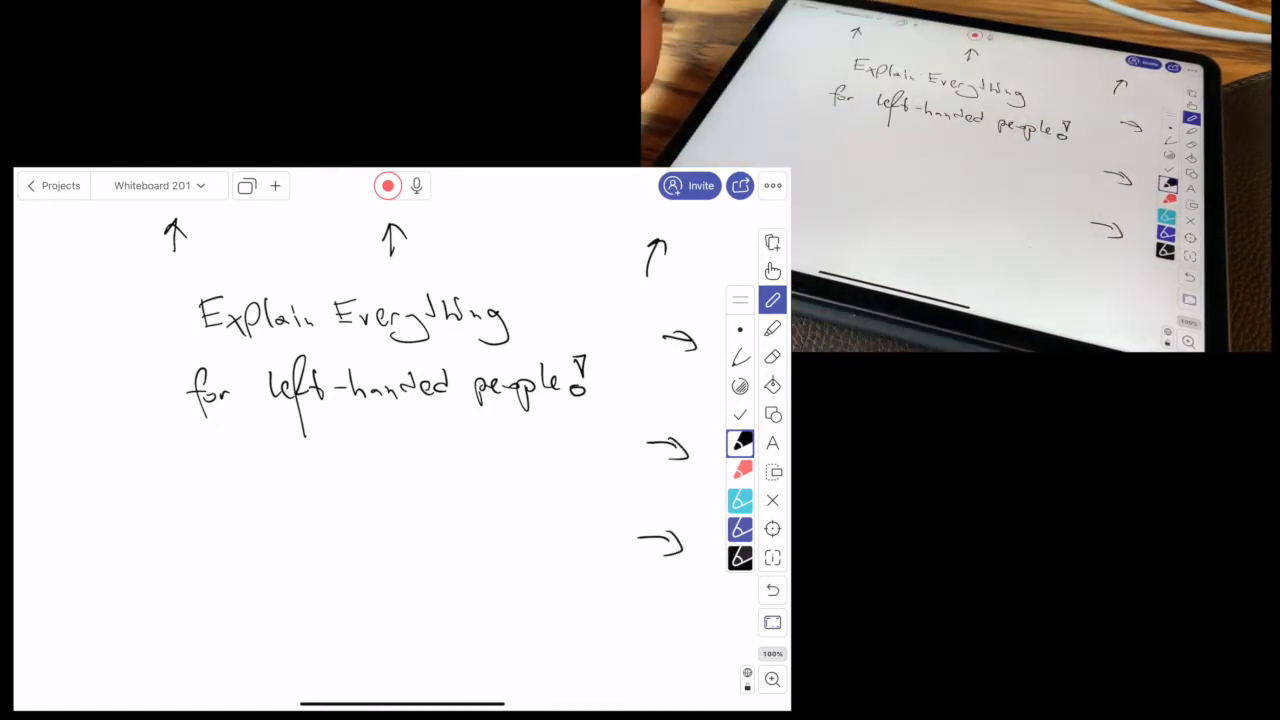
pyautogui.click(772, 184)
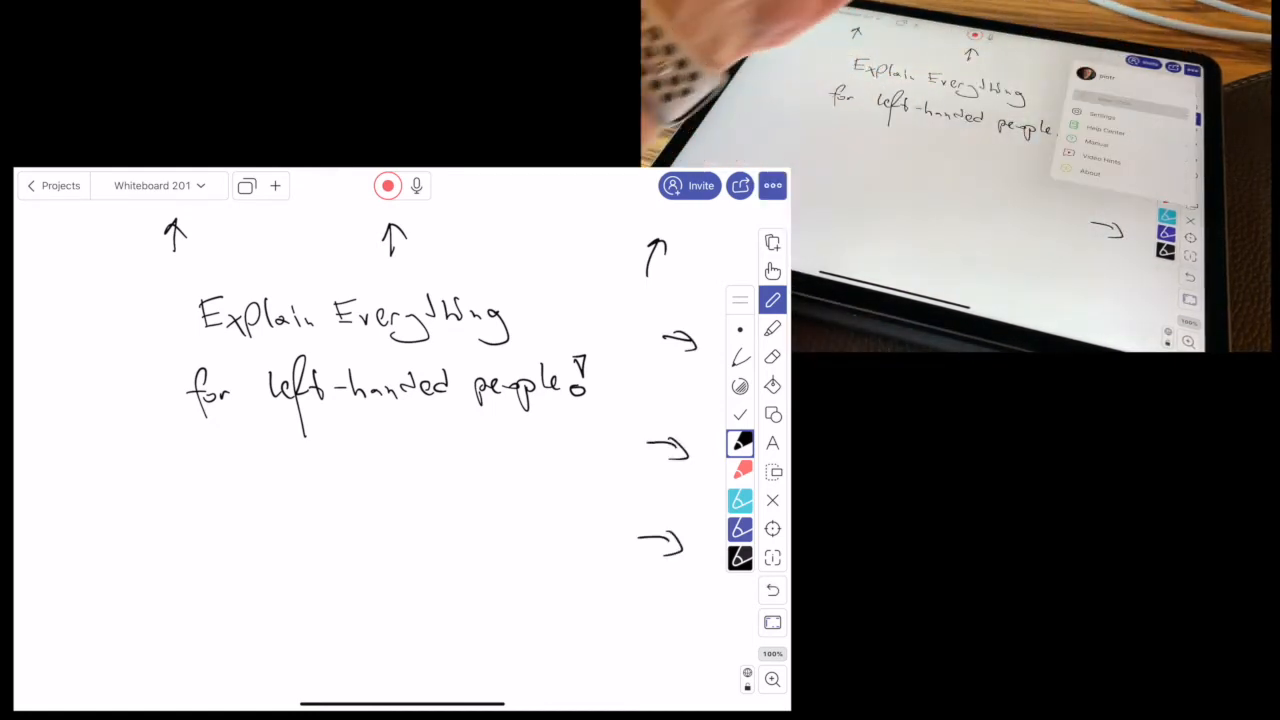
pyautogui.click(772, 184)
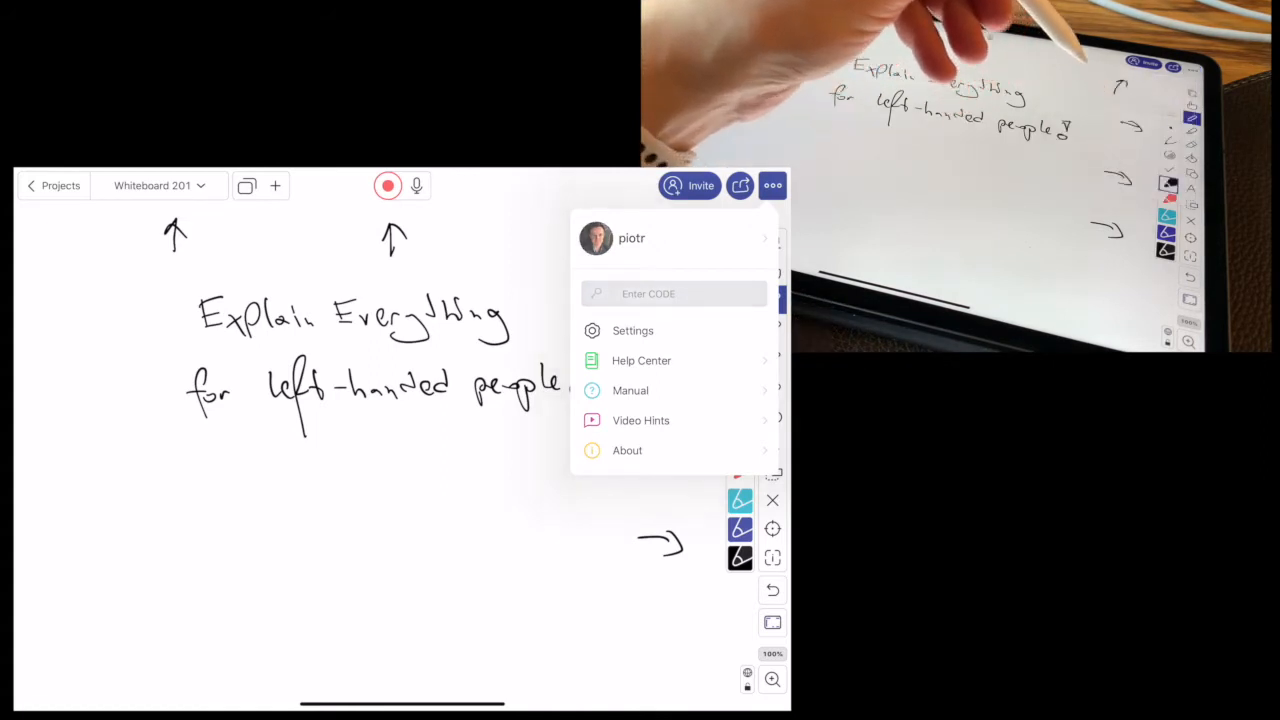
pyautogui.click(632, 330)
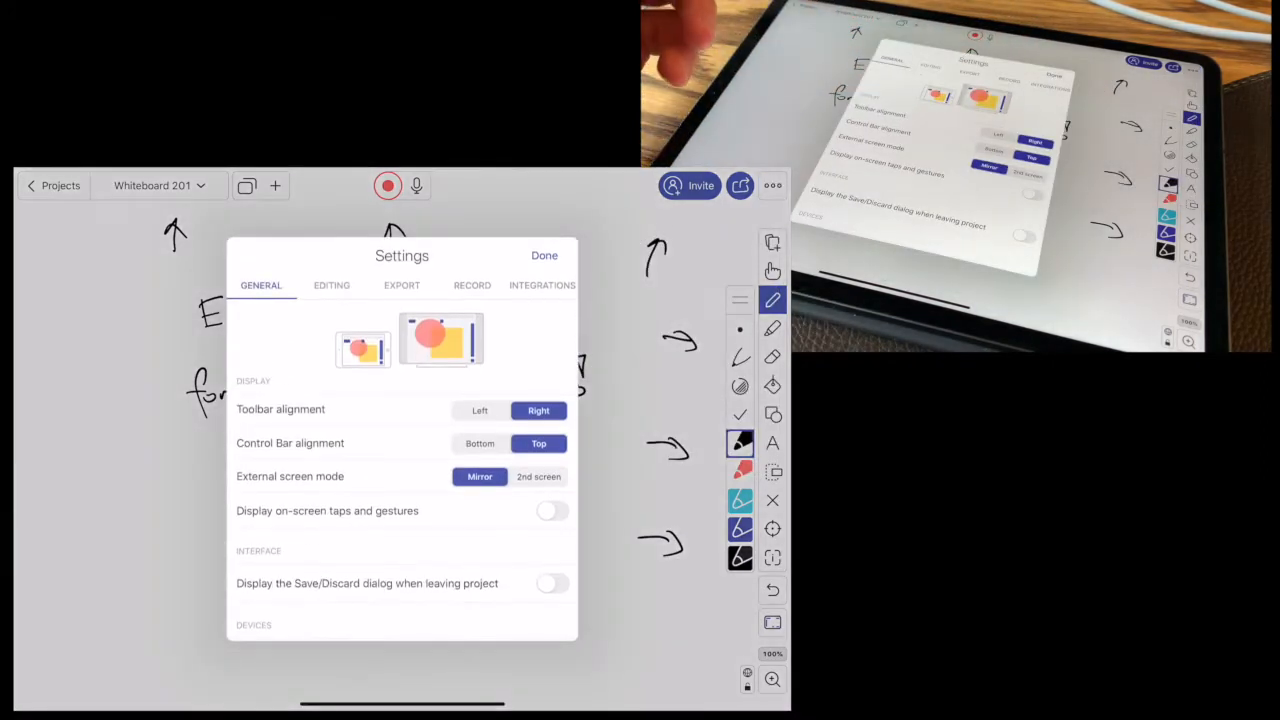
pyautogui.moveTo(880, 50)
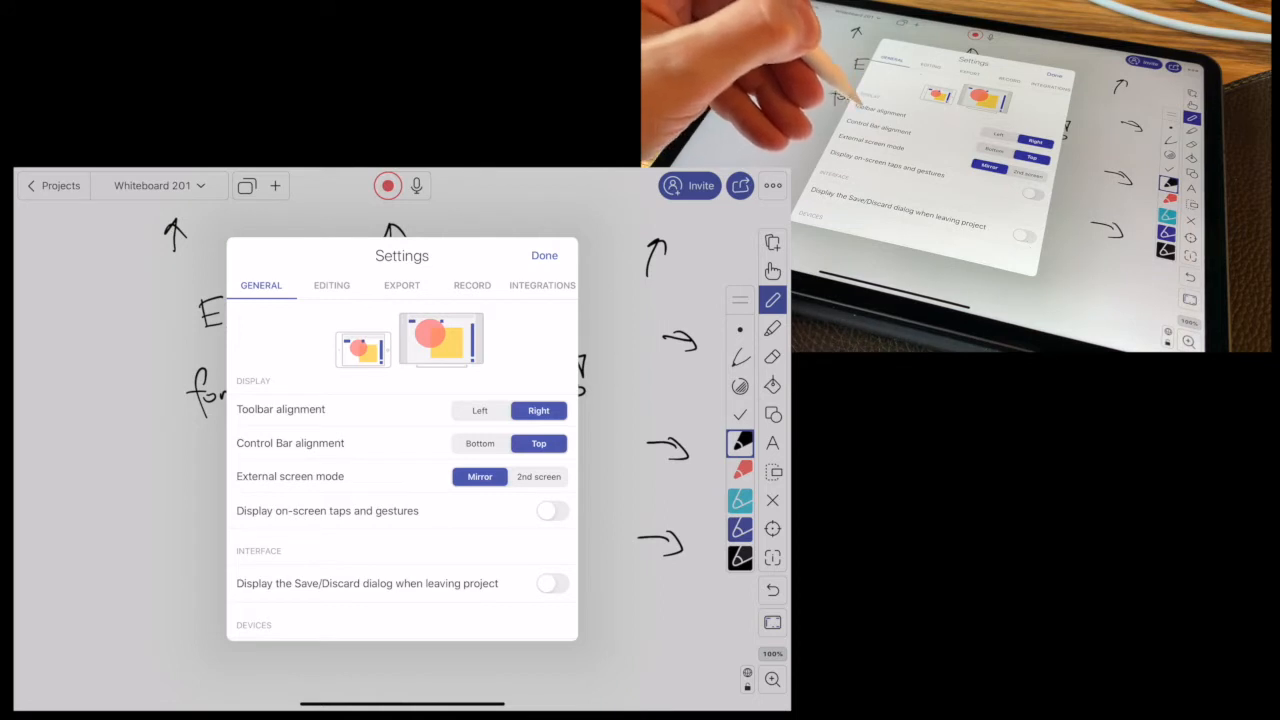
pyautogui.click(480, 410)
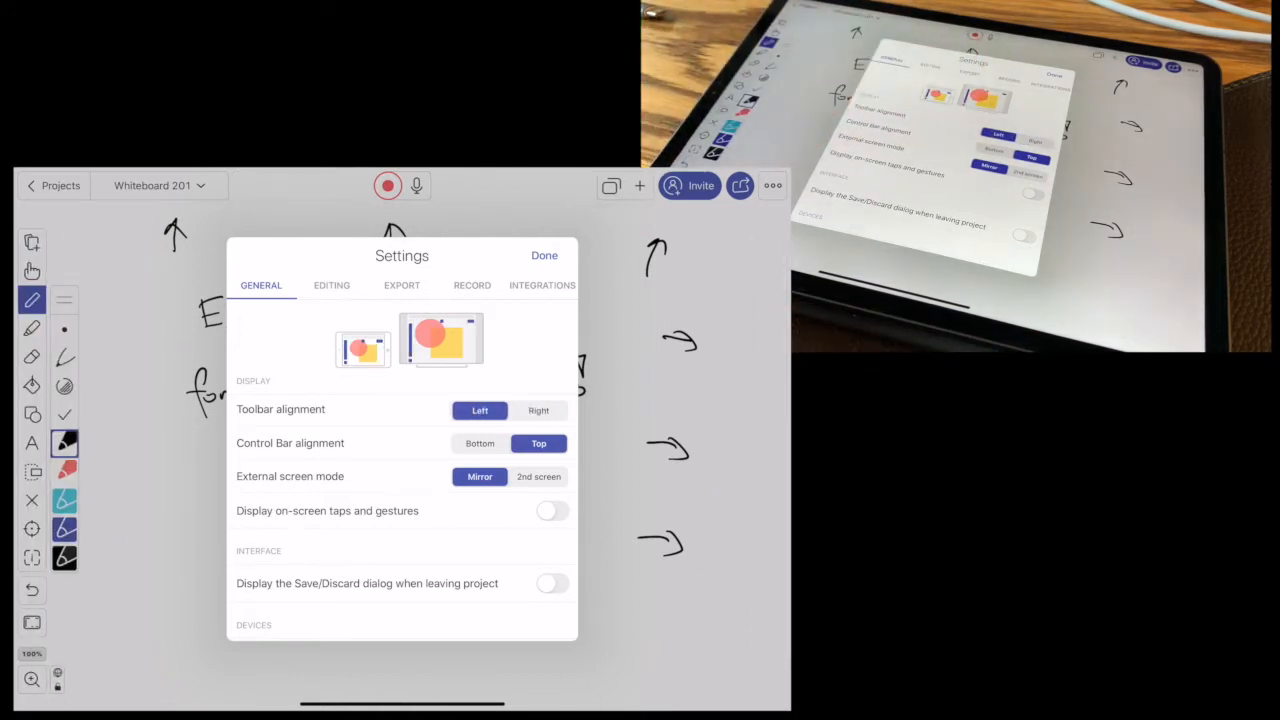
pyautogui.click(538, 410)
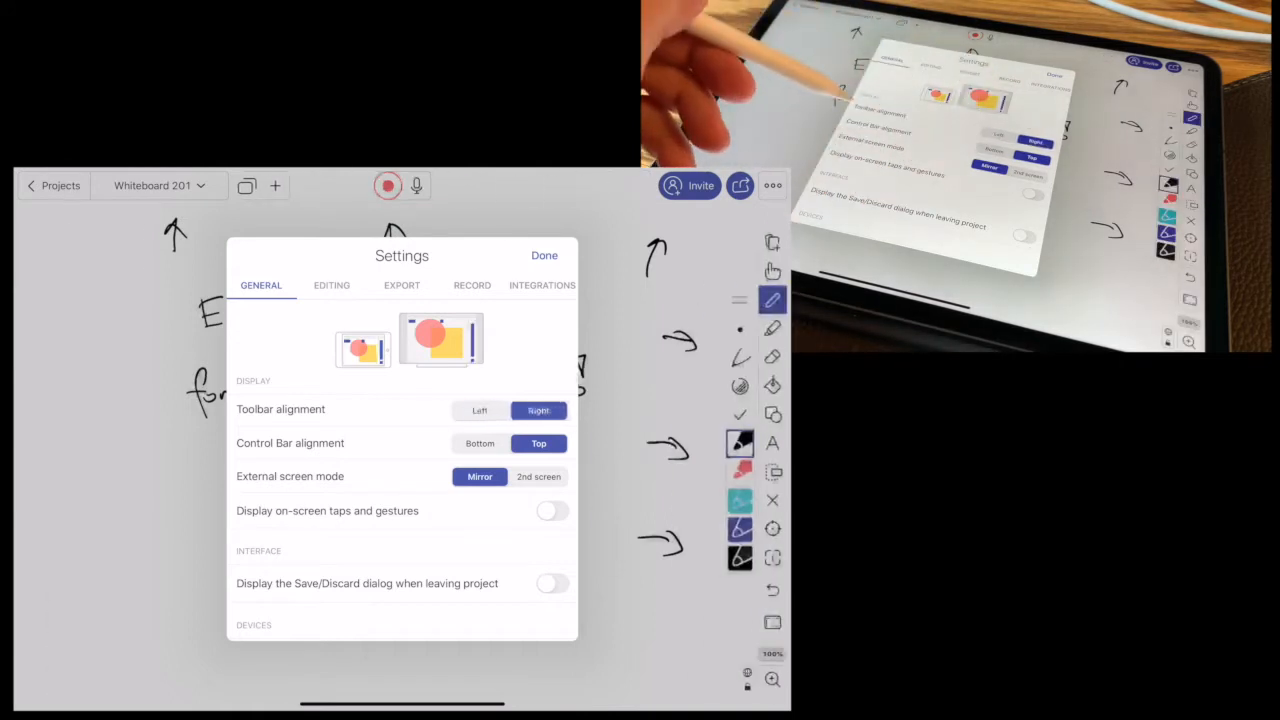
pyautogui.click(480, 444)
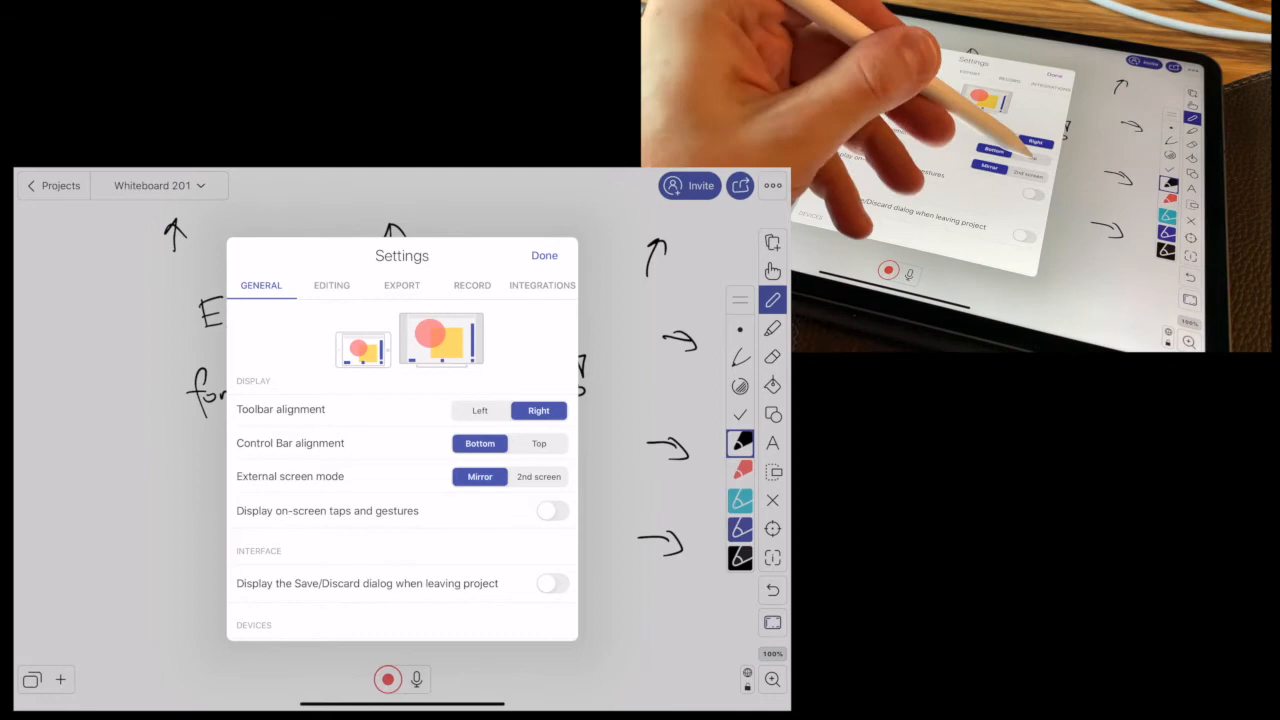
pyautogui.click(538, 444)
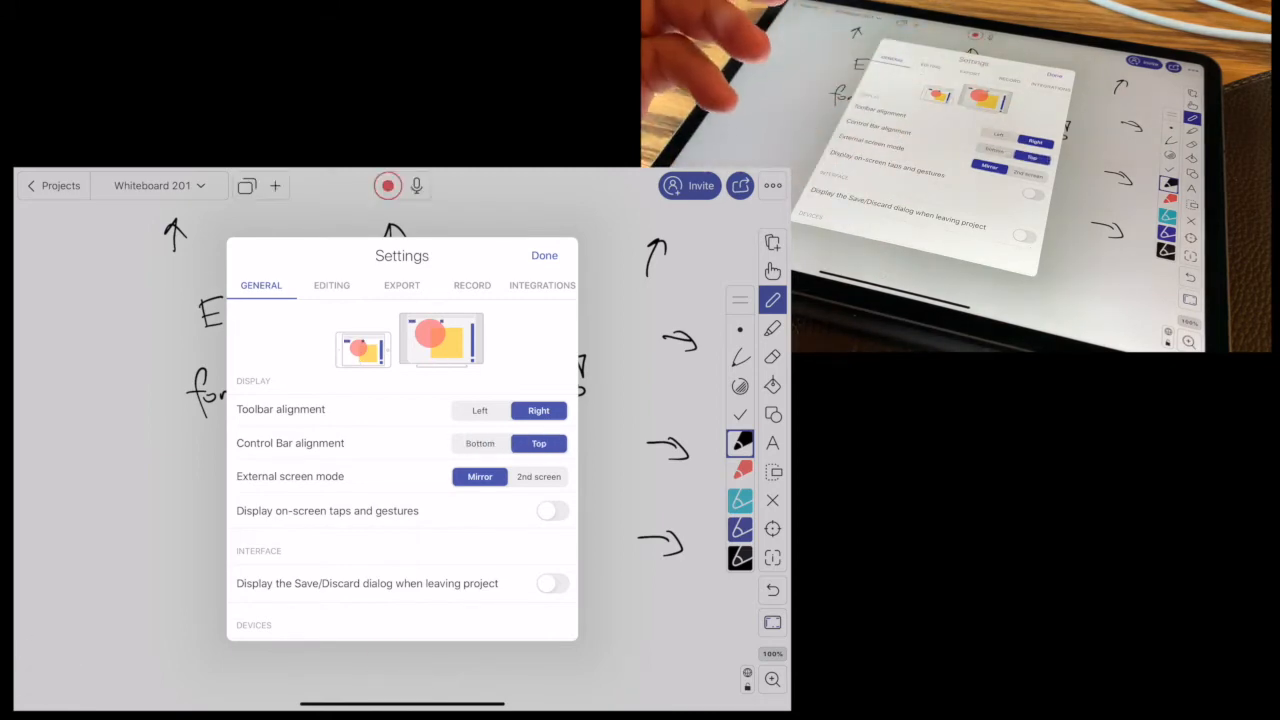
pyautogui.click(544, 256)
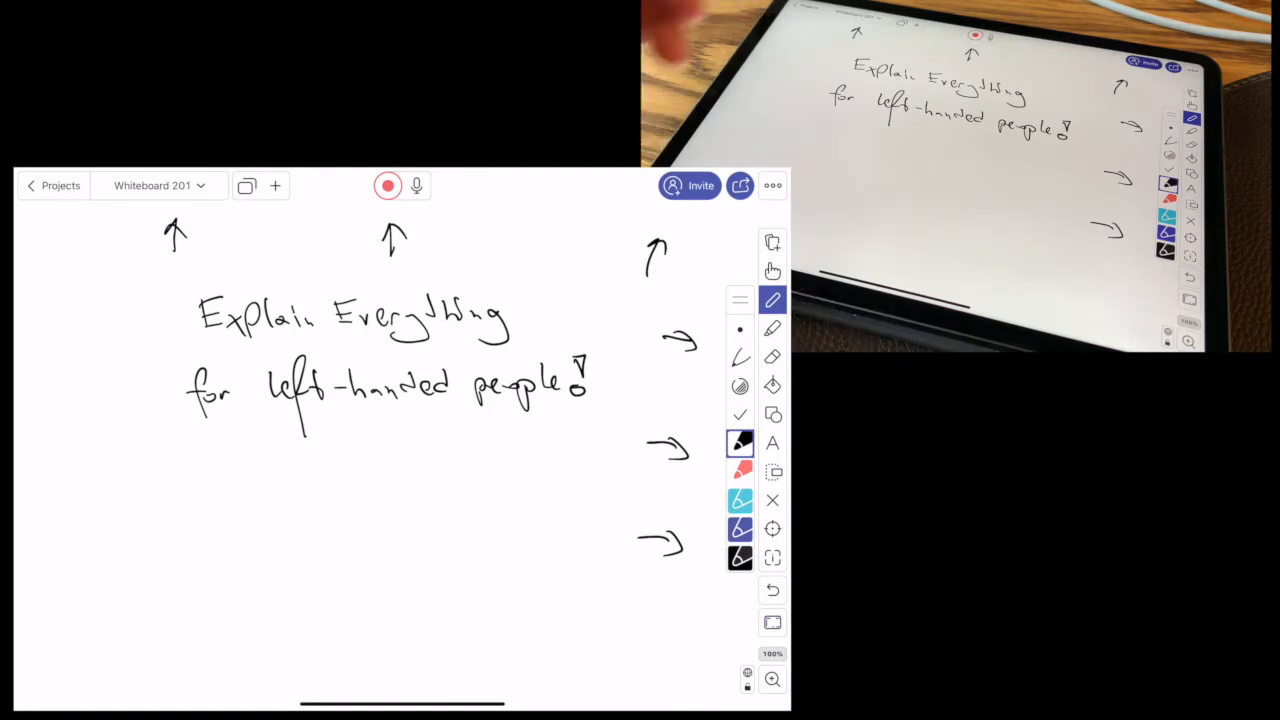
# Step: Use the hand tool to zoom in on the handwritten title, then return to the pen
pyautogui.click(772, 272)
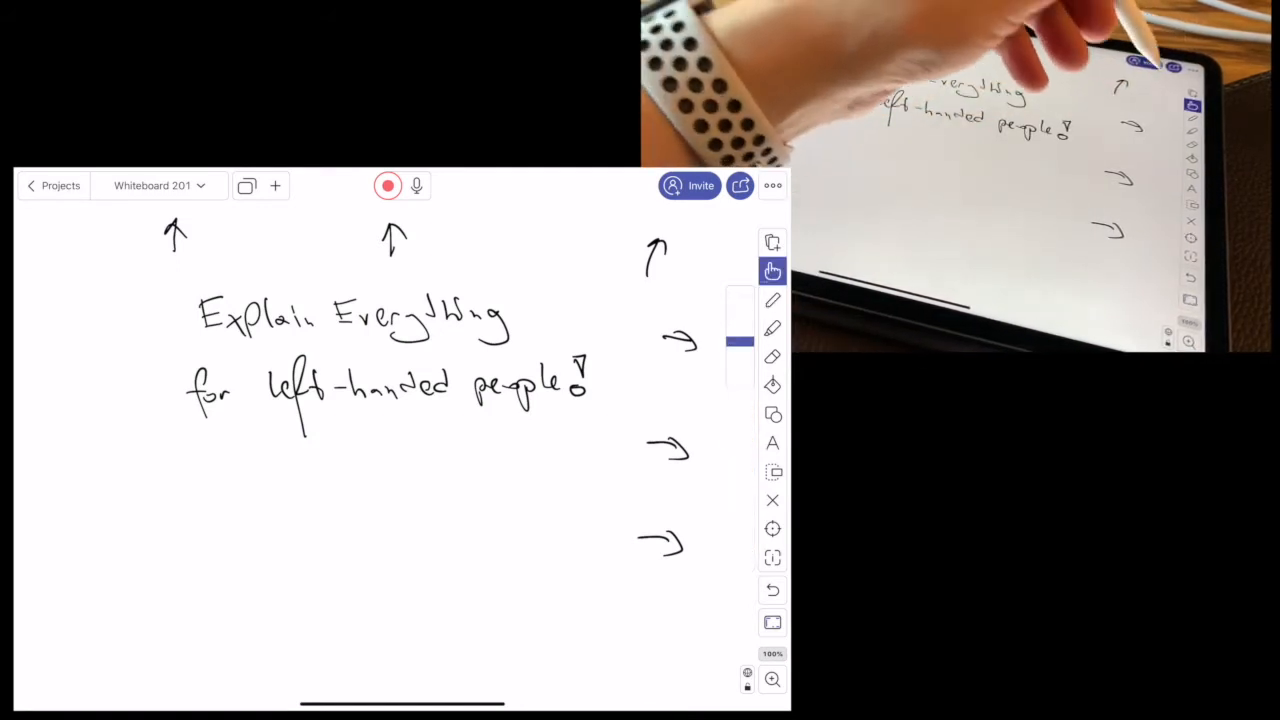
pyautogui.click(772, 272)
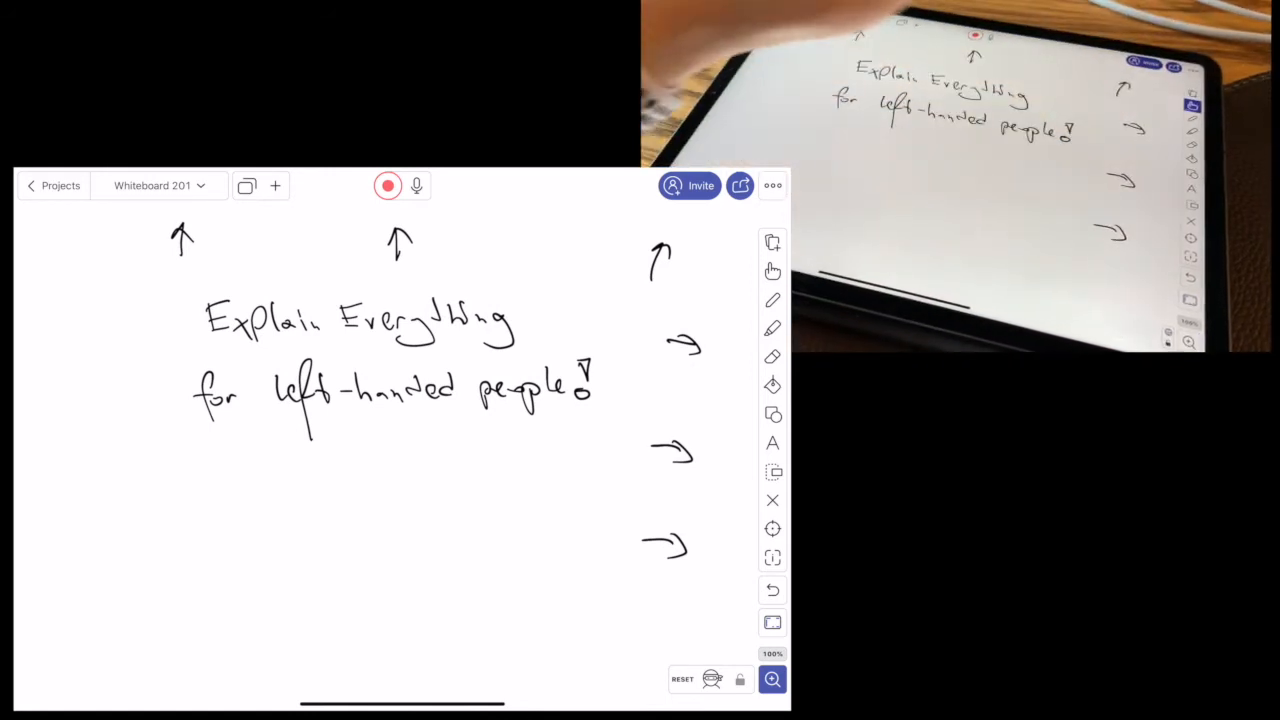
pyautogui.click(772, 272)
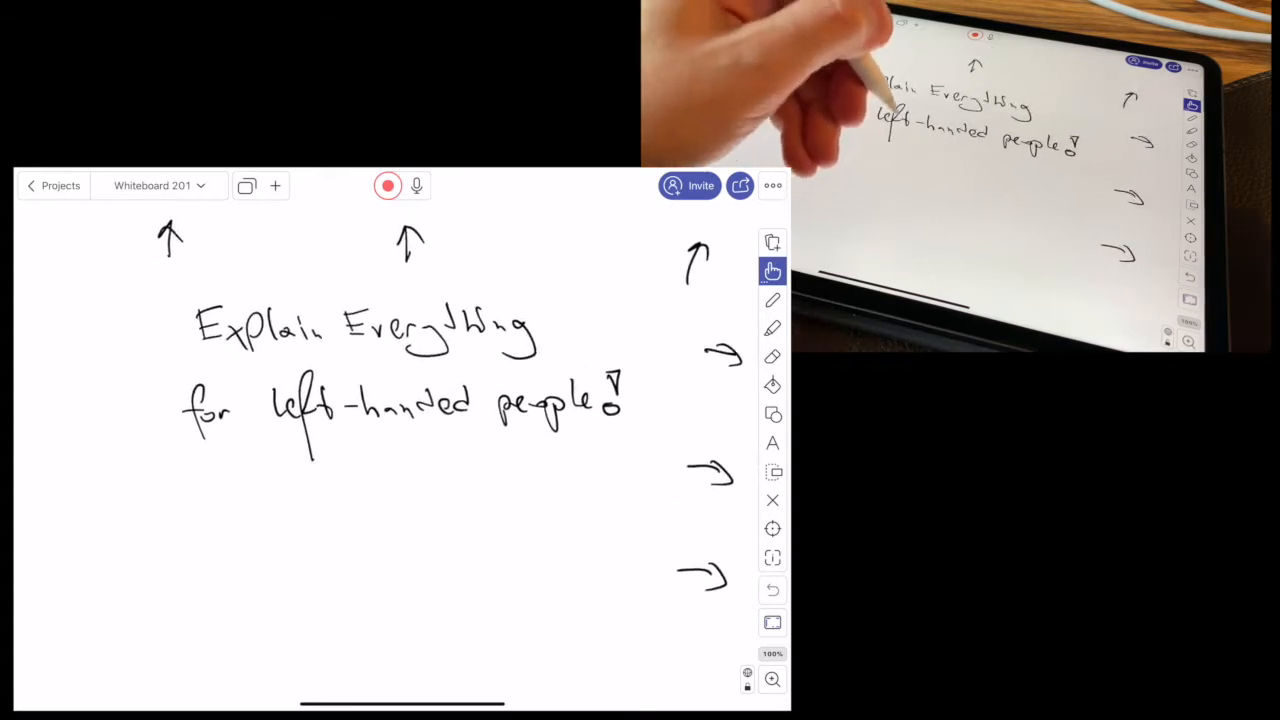
pyautogui.click(772, 300)
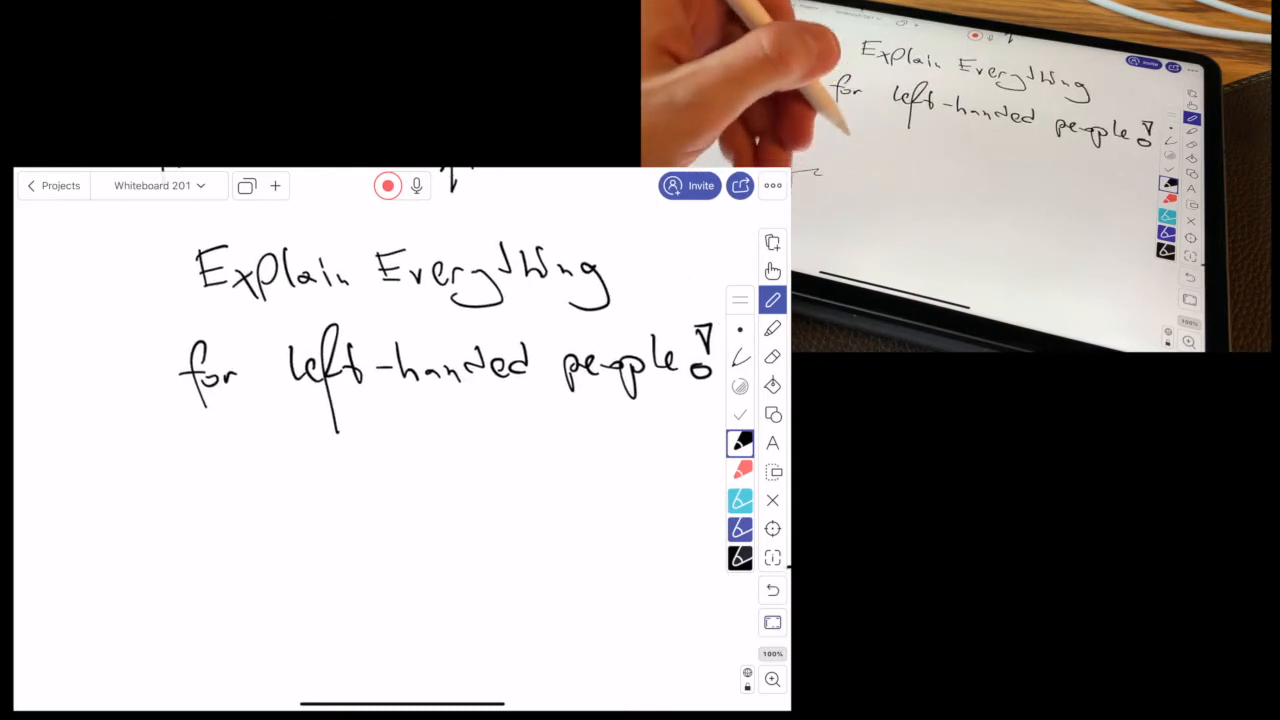
# Step: Scribble curved and wavy test strokes below the title and show the hand tool's Snap, Zoom and pan toggles
pyautogui.moveTo(156, 610); pyautogui.dragTo(240, 524)
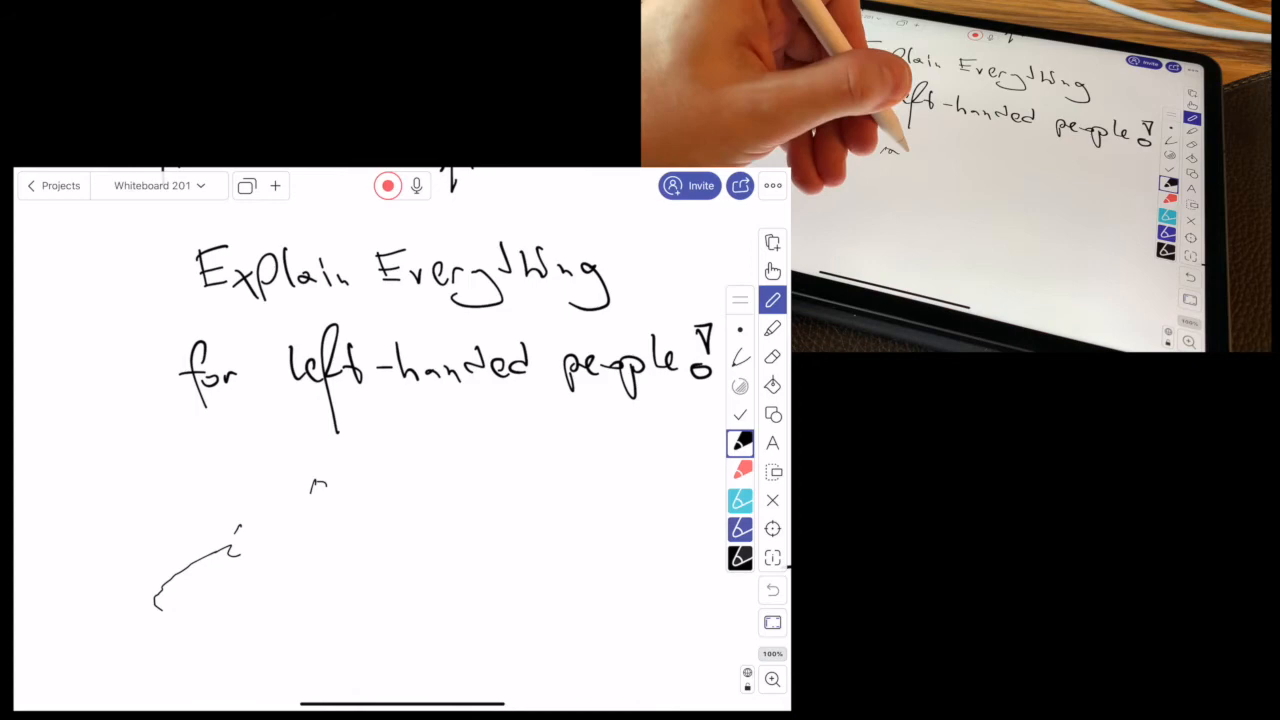
pyautogui.moveTo(310, 486); pyautogui.dragTo(400, 480)
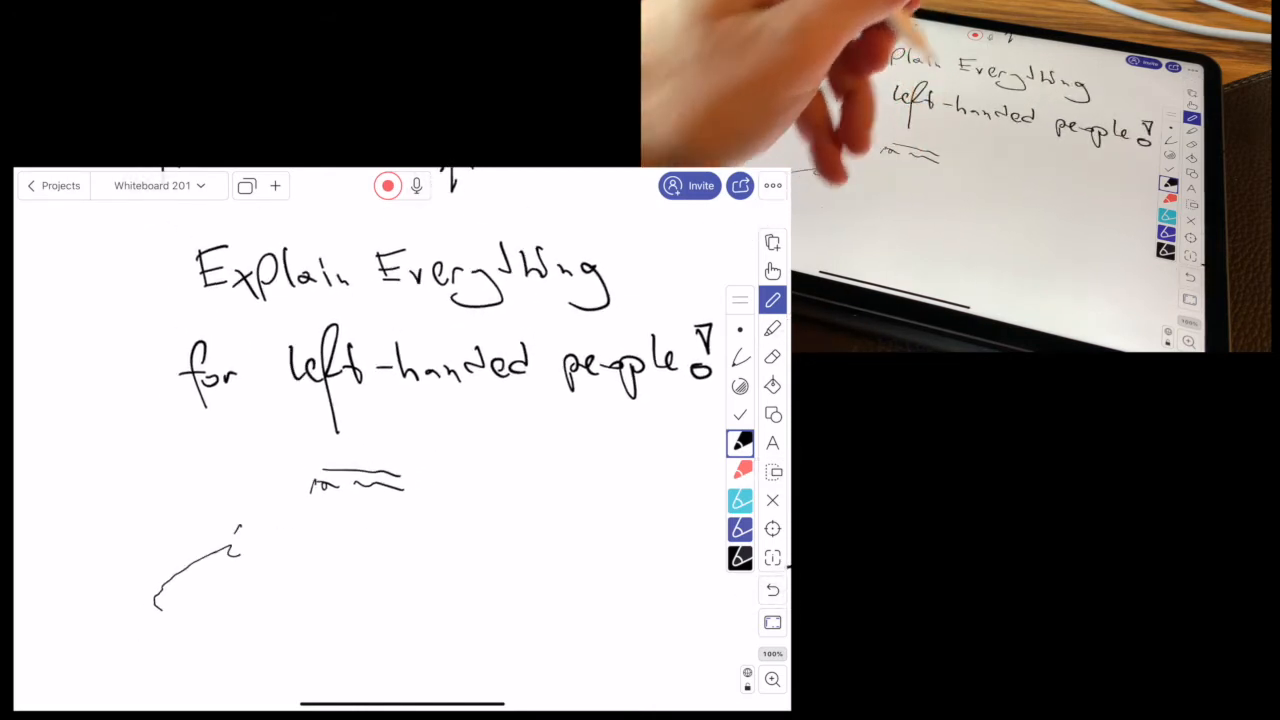
pyautogui.click(772, 272)
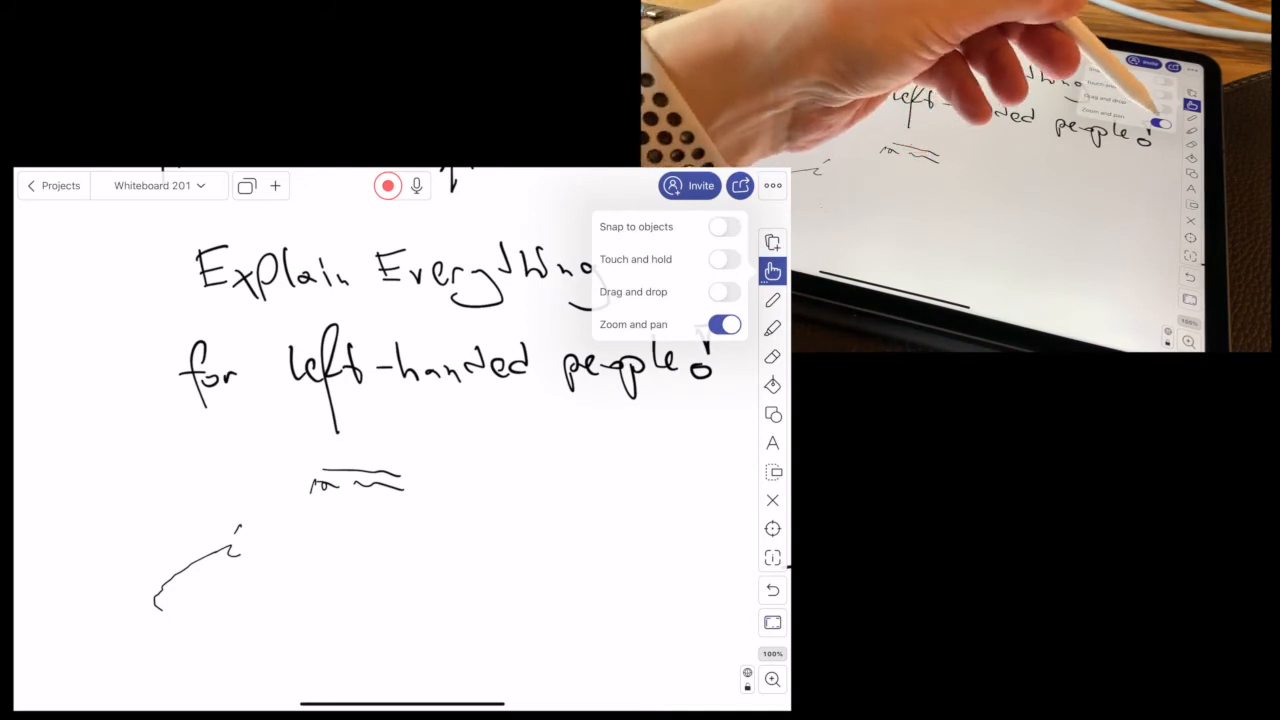
pyautogui.click(724, 324)
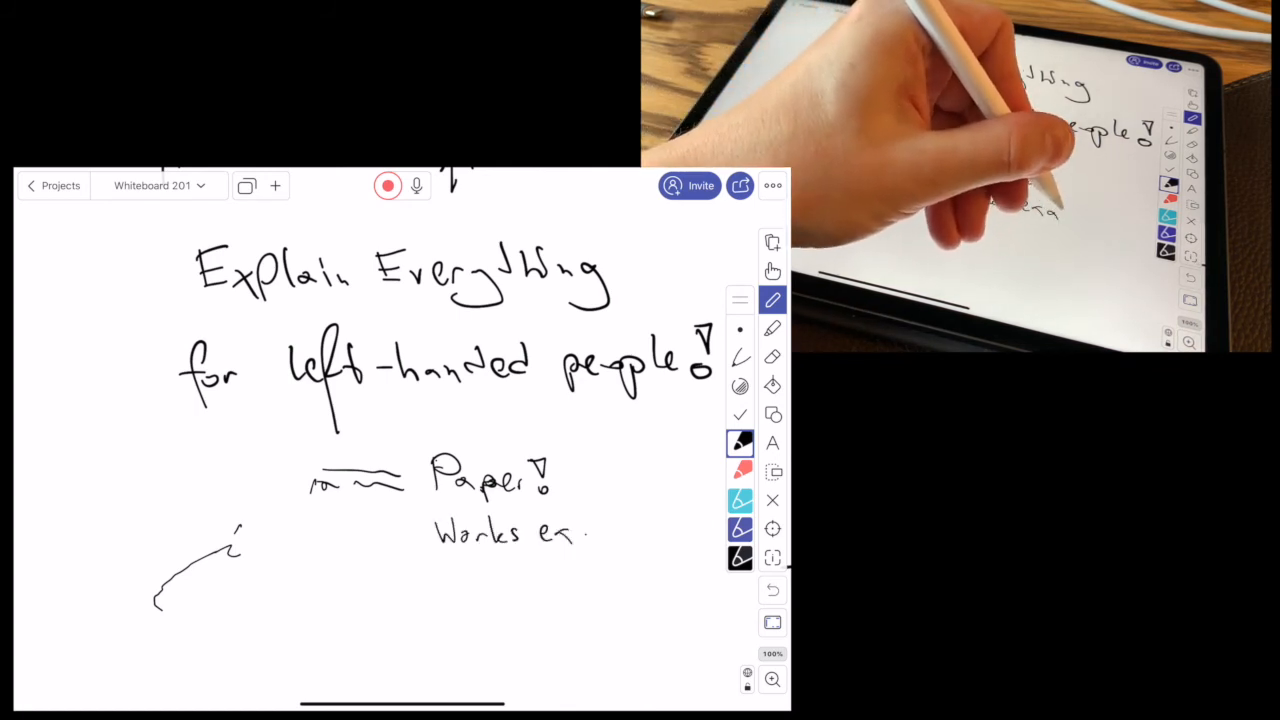
# Step: Handwrite 'Paper! Works exactly' beside the wavy test strokes
pyautogui.write('exactly')
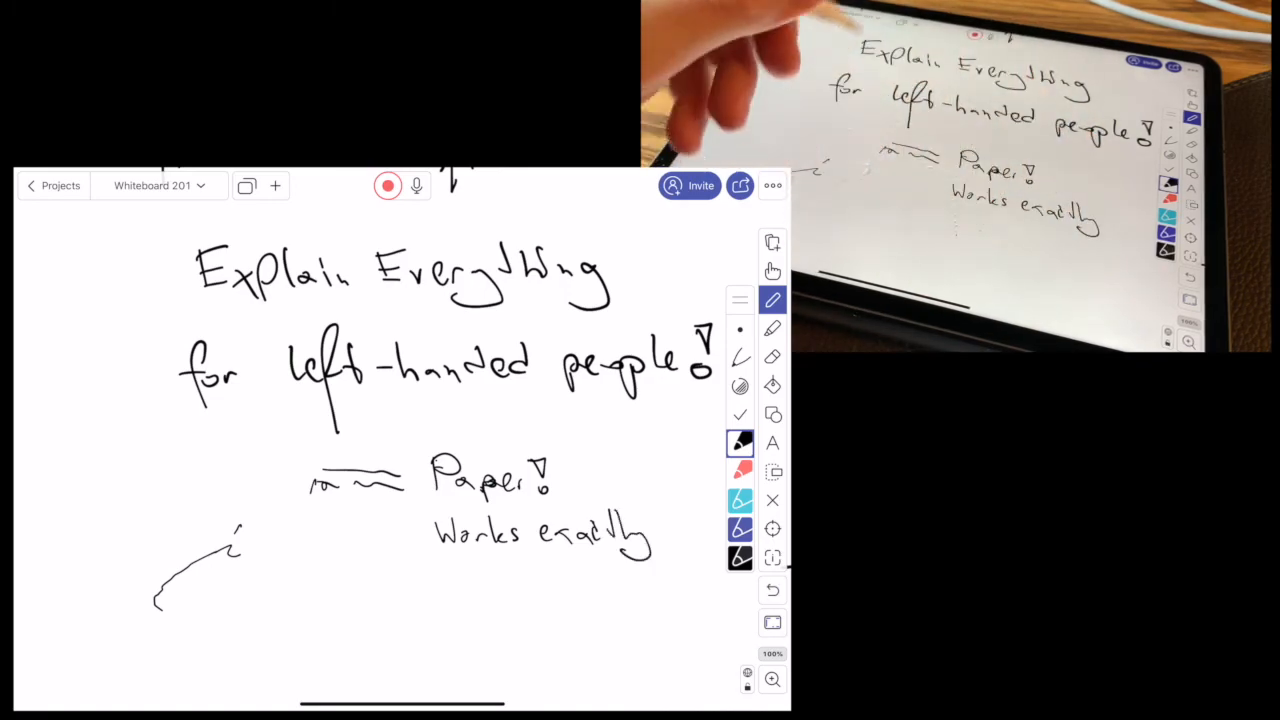